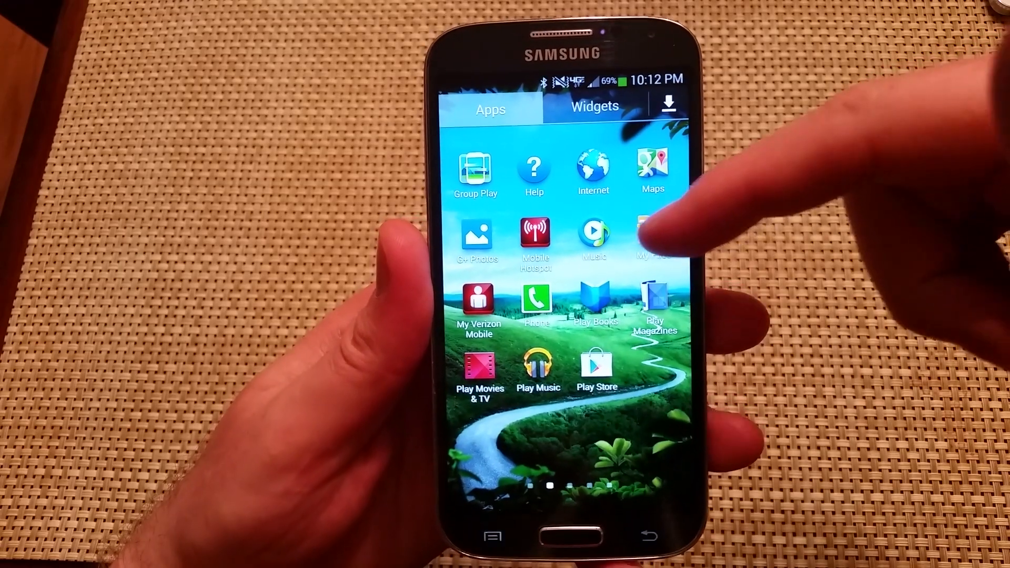
# Open My Files and browse Device storage to list folders like DCIM and Bills.
pyautogui.click(653, 233)
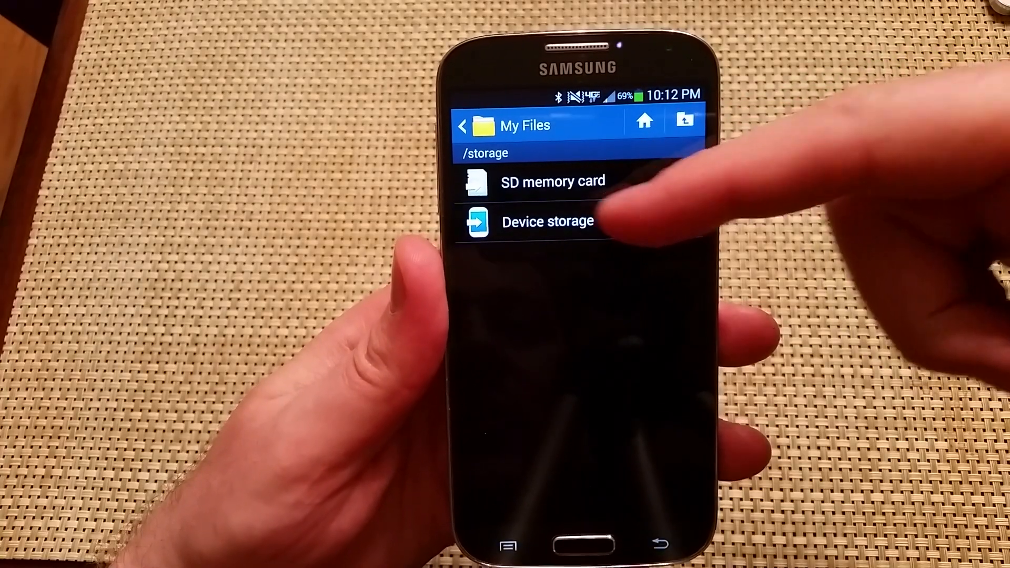
pyautogui.click(548, 221)
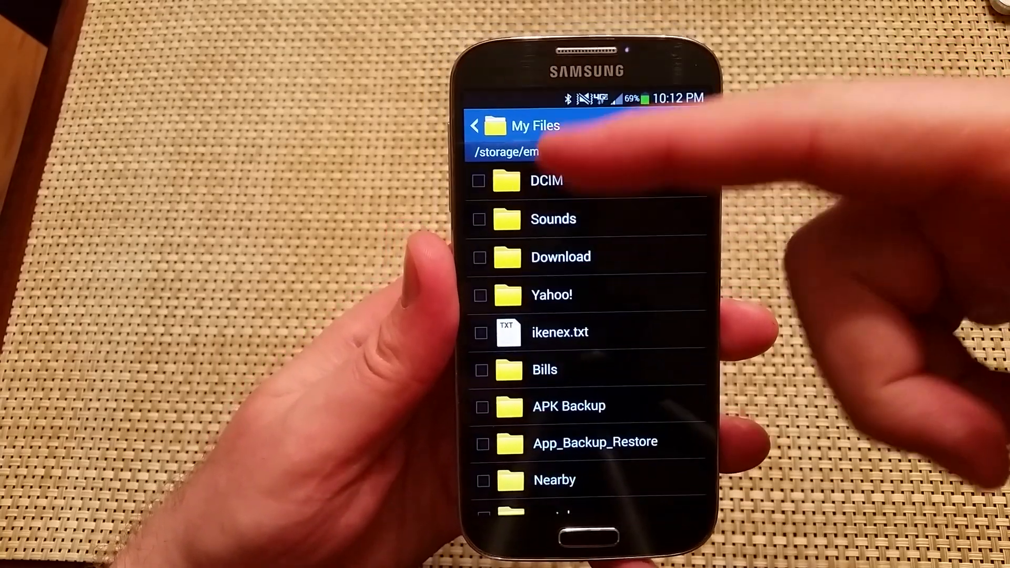
# Mark the Sounds and Yahoo! folders and bring up the move/copy options.
pyautogui.click(506, 181)
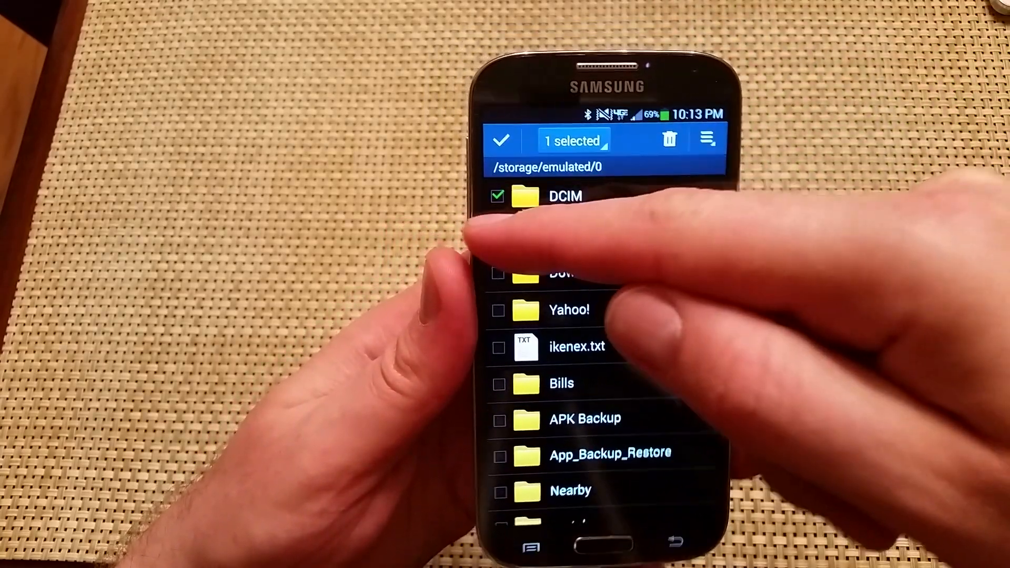
pyautogui.click(497, 274)
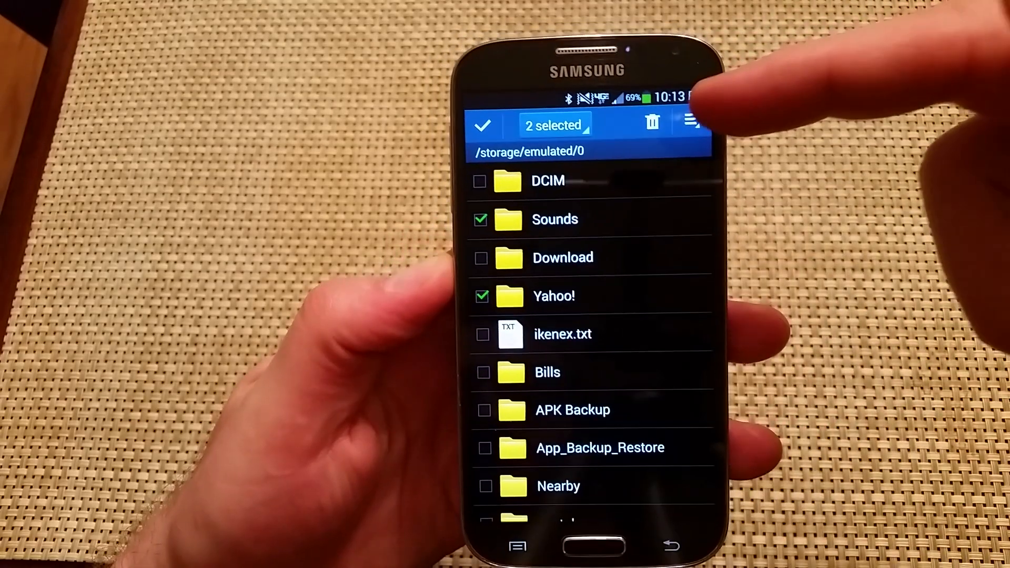
pyautogui.click(692, 123)
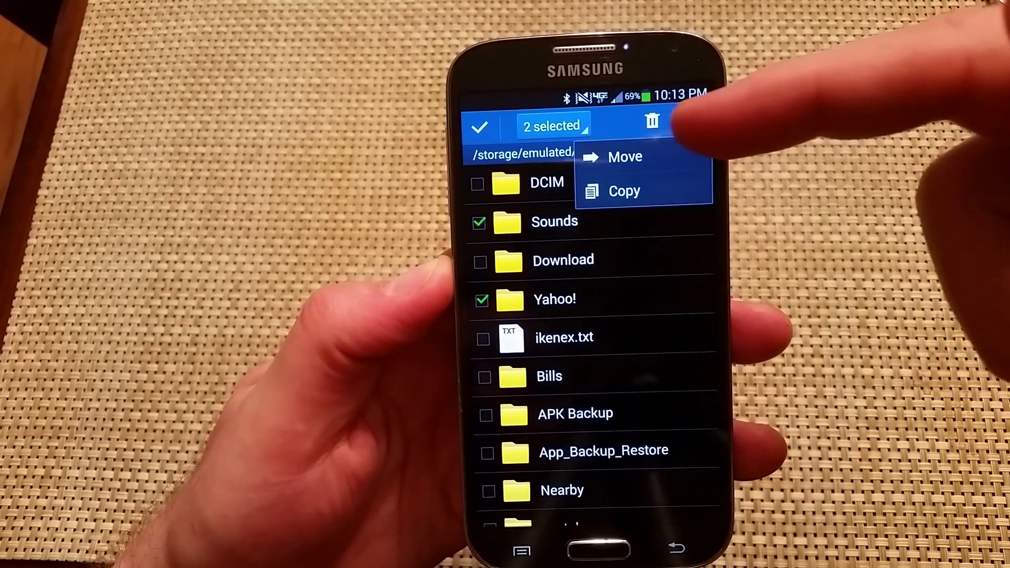
# Choose Move and pick the SD memory card as the destination.
pyautogui.click(624, 156)
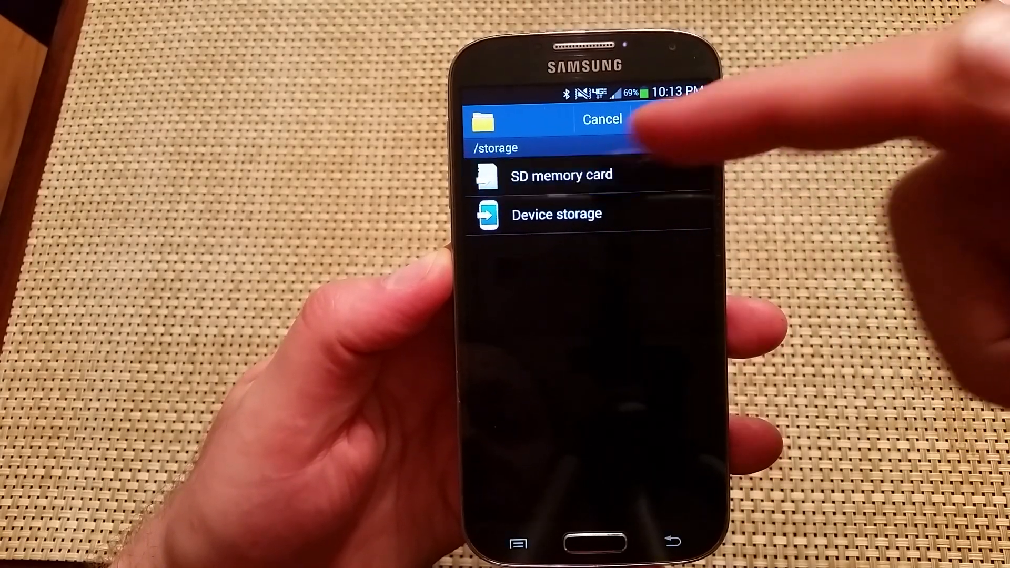
pyautogui.click(561, 175)
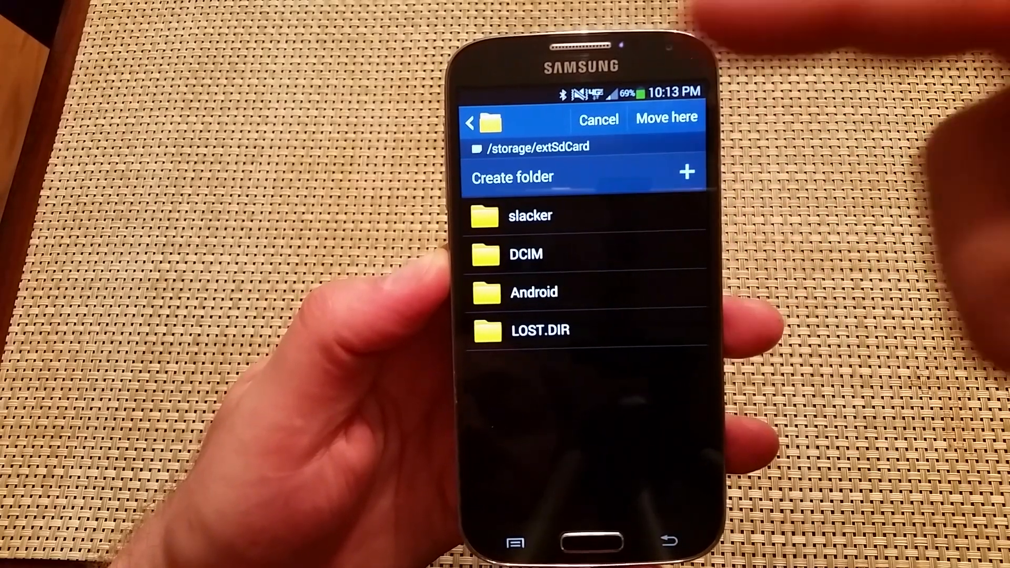
# Create 'New folder' on the SD card and move Sounds and Yahoo! into it.
pyautogui.click(511, 177)
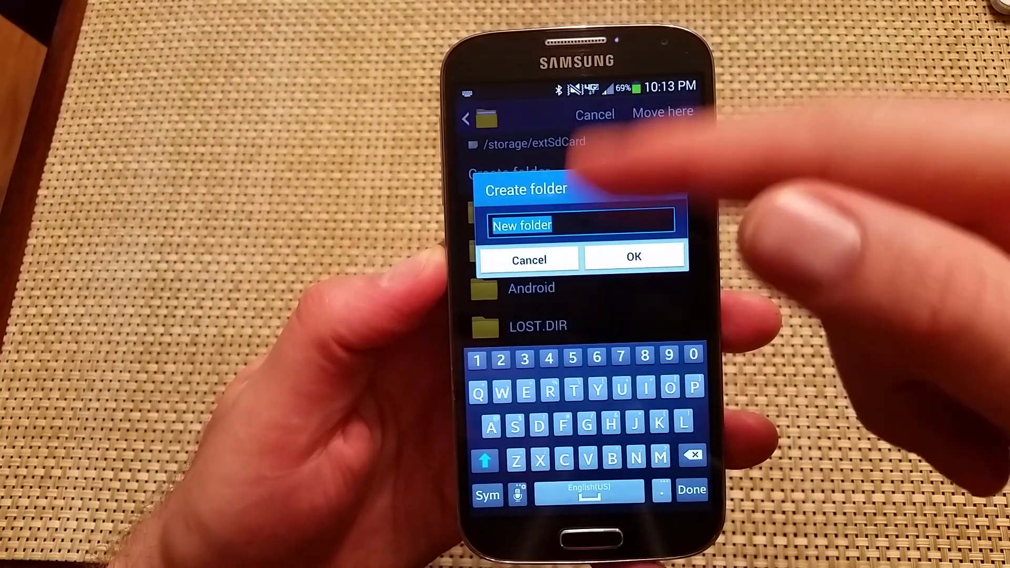
pyautogui.click(633, 256)
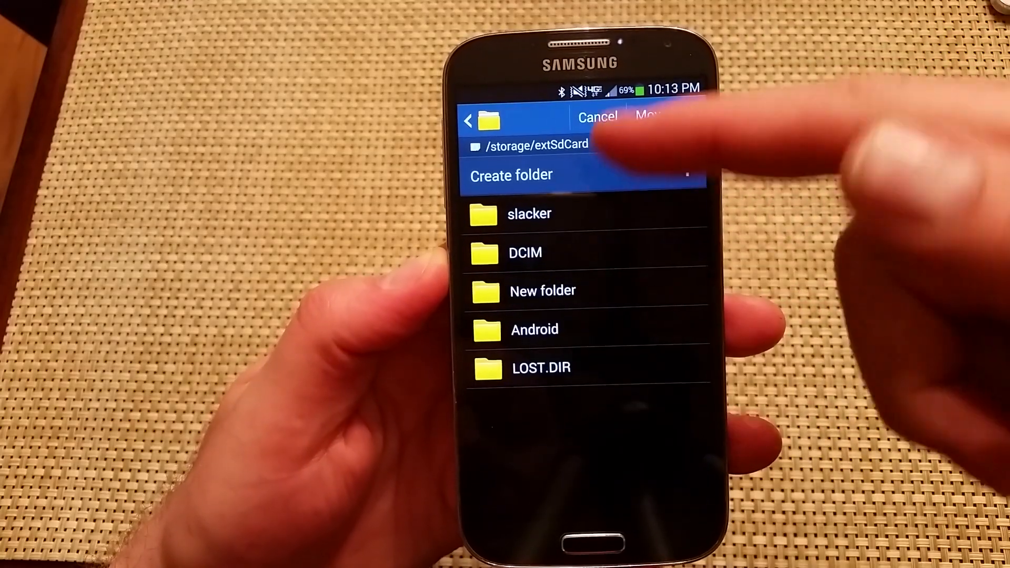
pyautogui.click(543, 291)
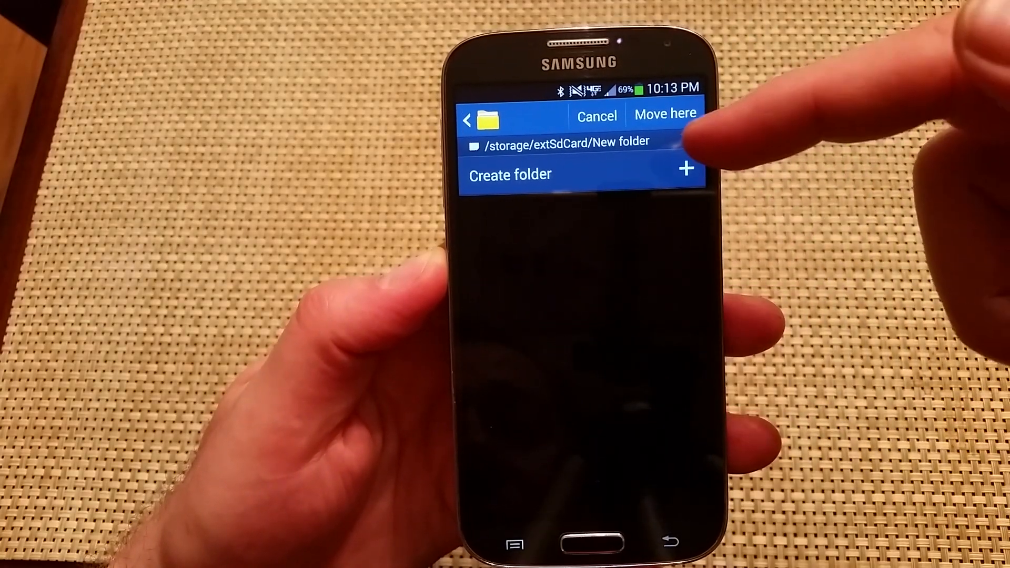
pyautogui.click(665, 114)
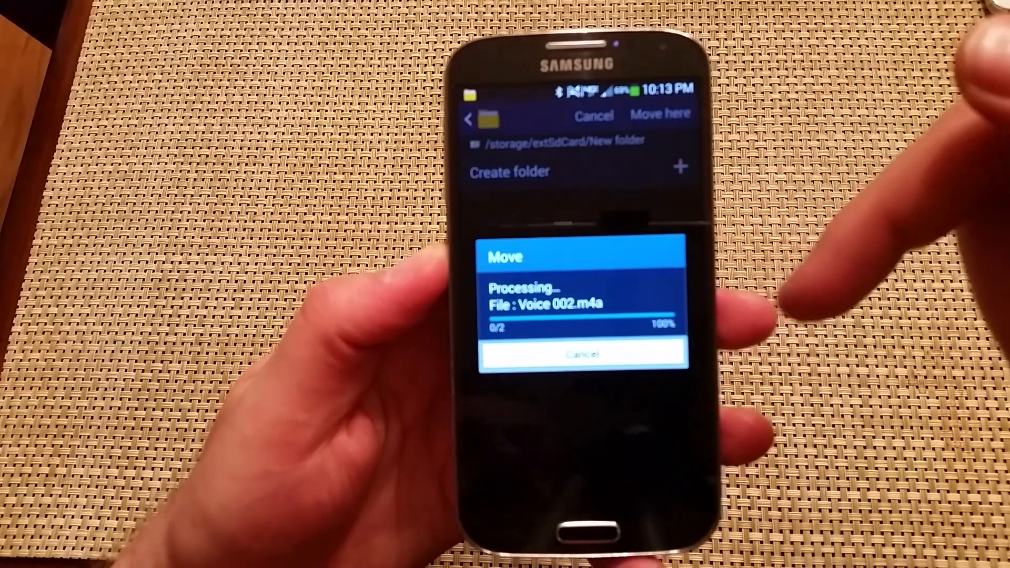